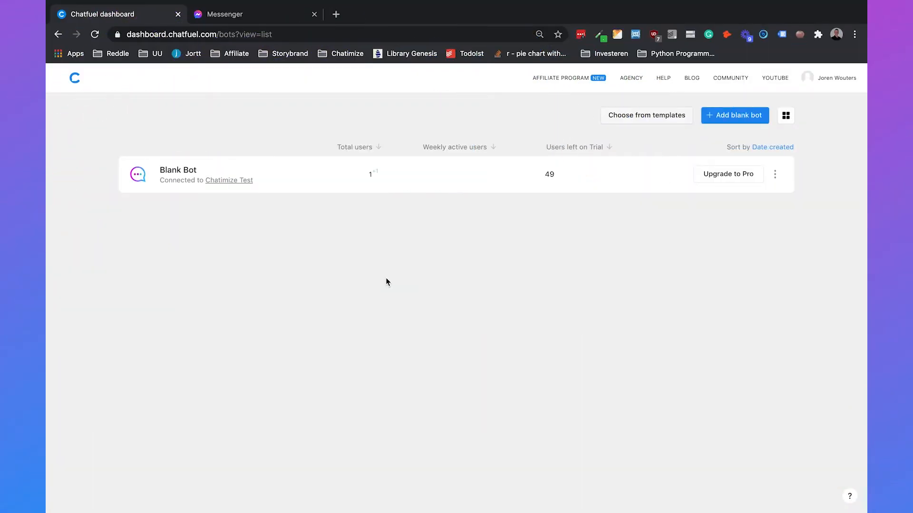
pyautogui.moveTo(256, 251)
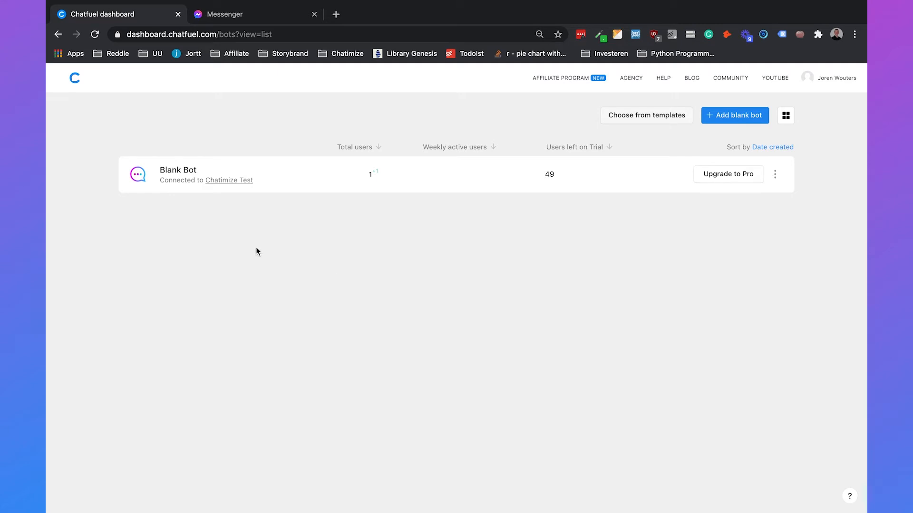
# Open the Blank Bot and go to its Set Up AI page
pyautogui.click(178, 171)
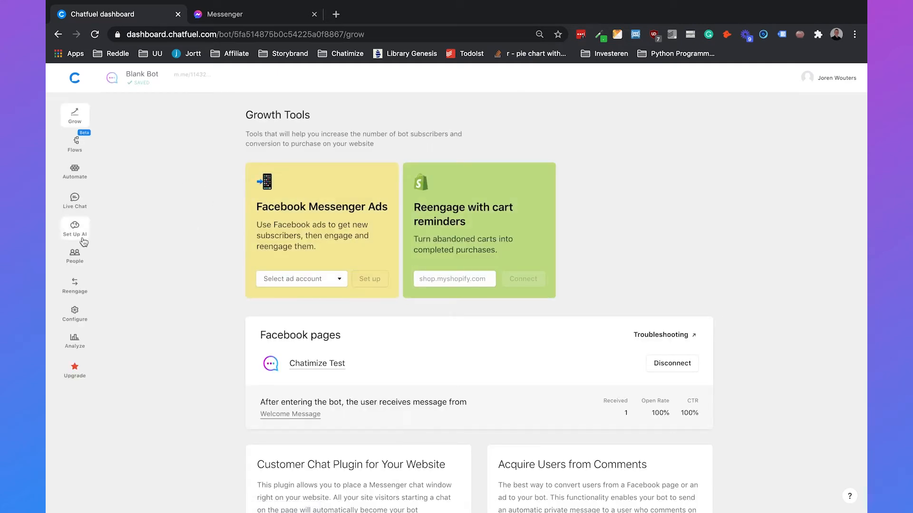
pyautogui.click(75, 228)
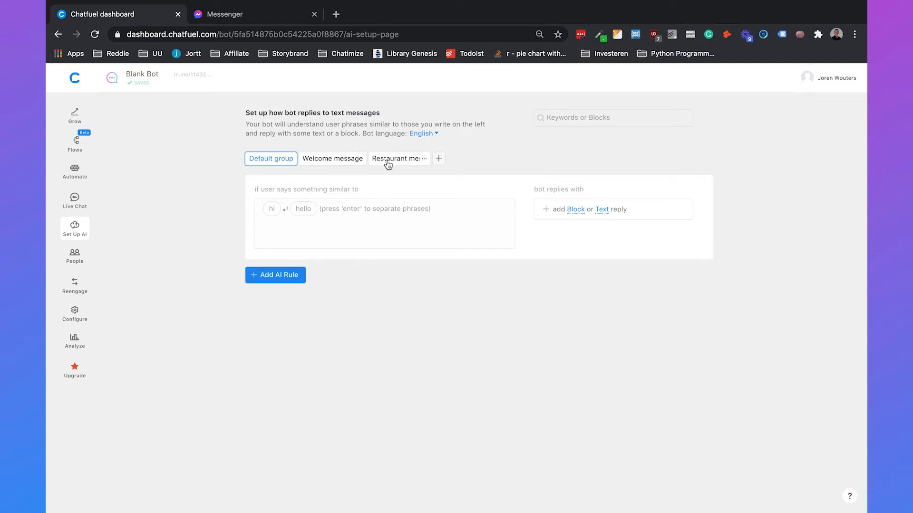
pyautogui.click(332, 159)
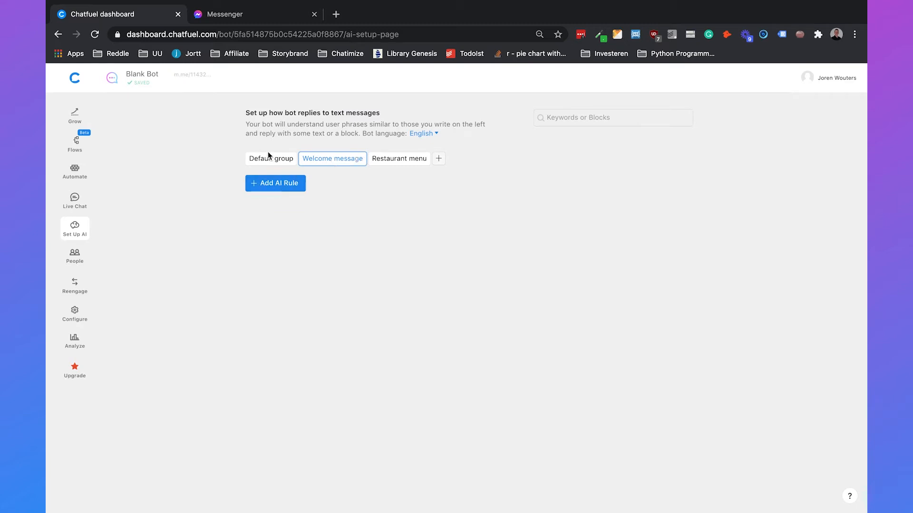
pyautogui.click(270, 159)
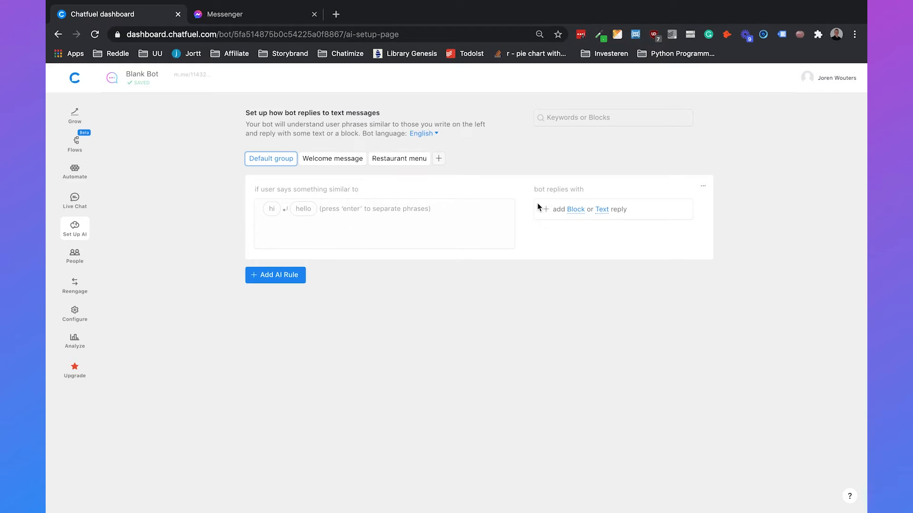
pyautogui.moveTo(614, 264)
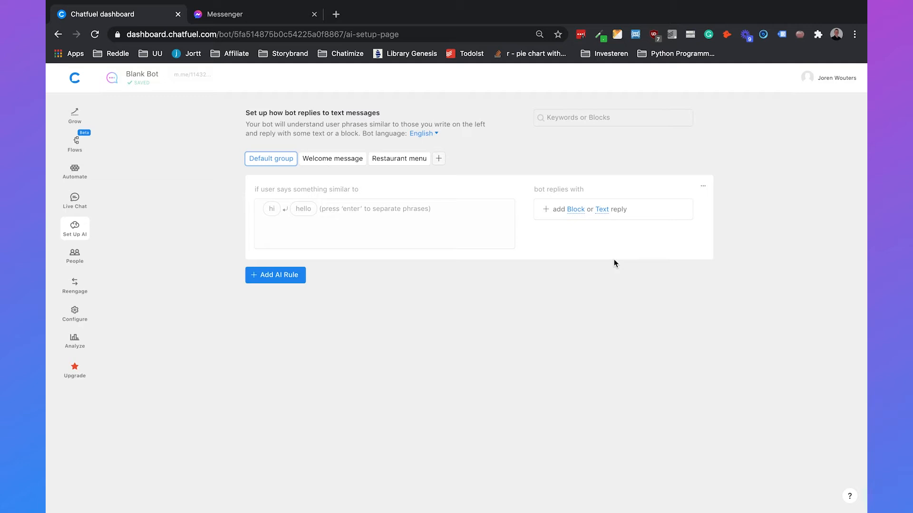
pyautogui.moveTo(604, 218)
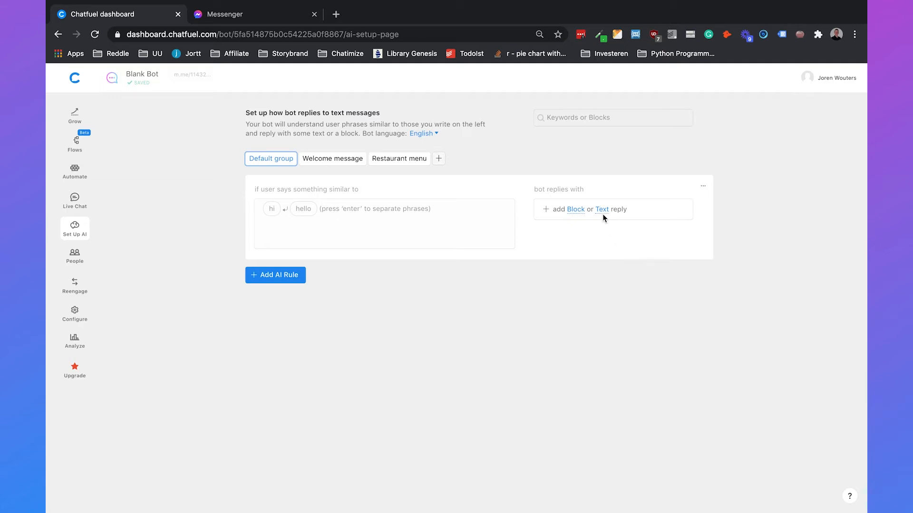
pyautogui.click(602, 210)
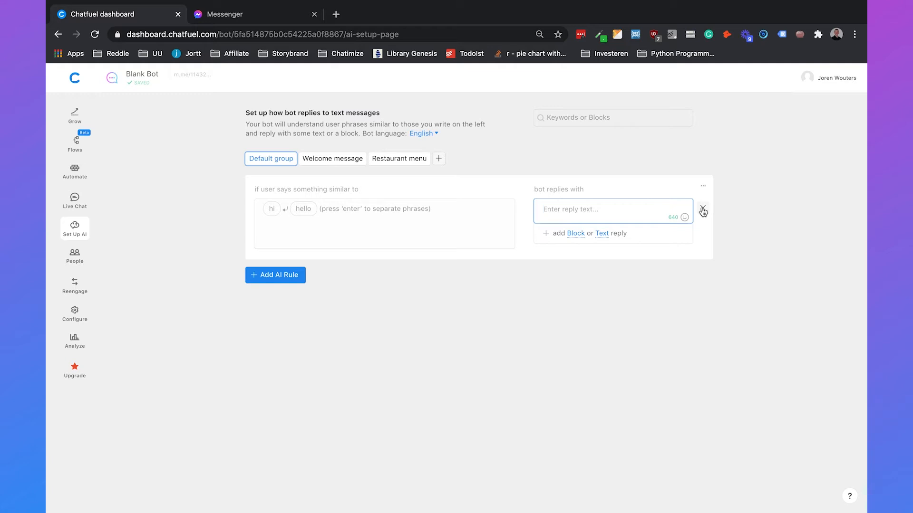
pyautogui.click(704, 209)
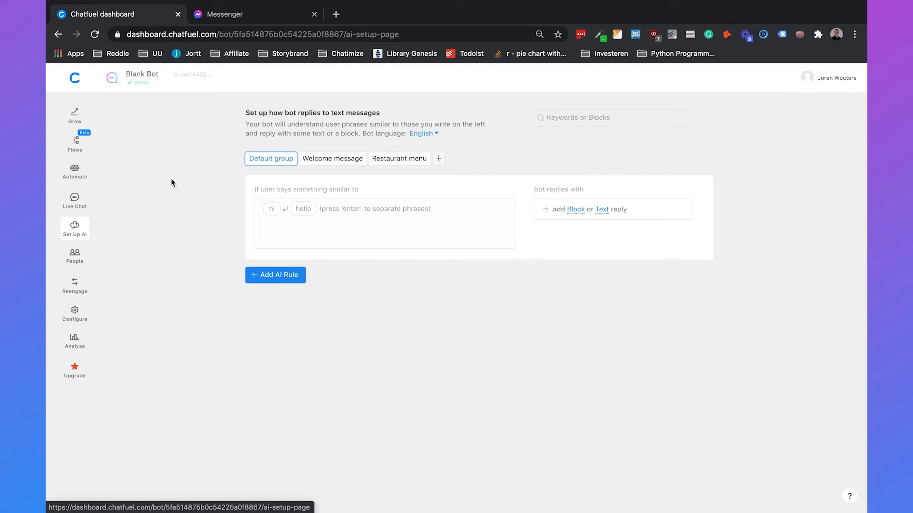
pyautogui.moveTo(437, 120)
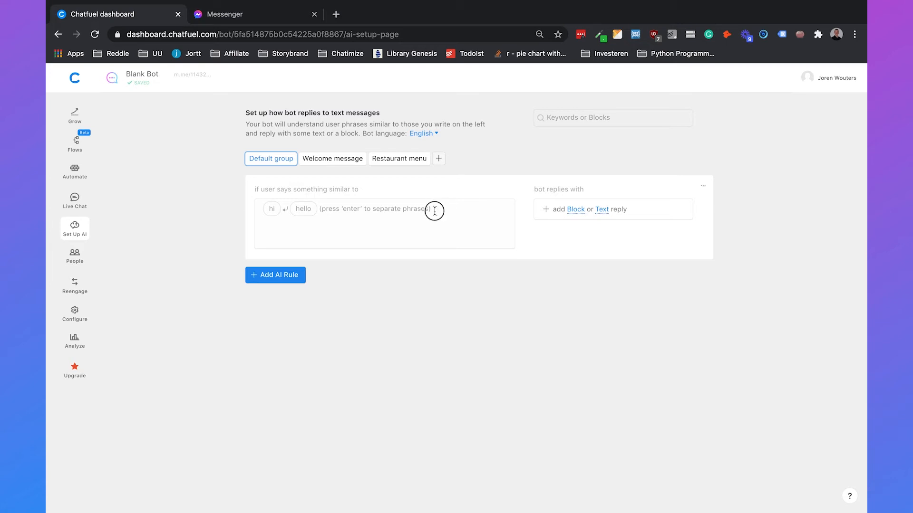
# Add a rule replying to hey, hi, hello, howdy and salut with the Welcome Message block
pyautogui.write('hey hi hello howdy salut')
pyautogui.write('welcome')
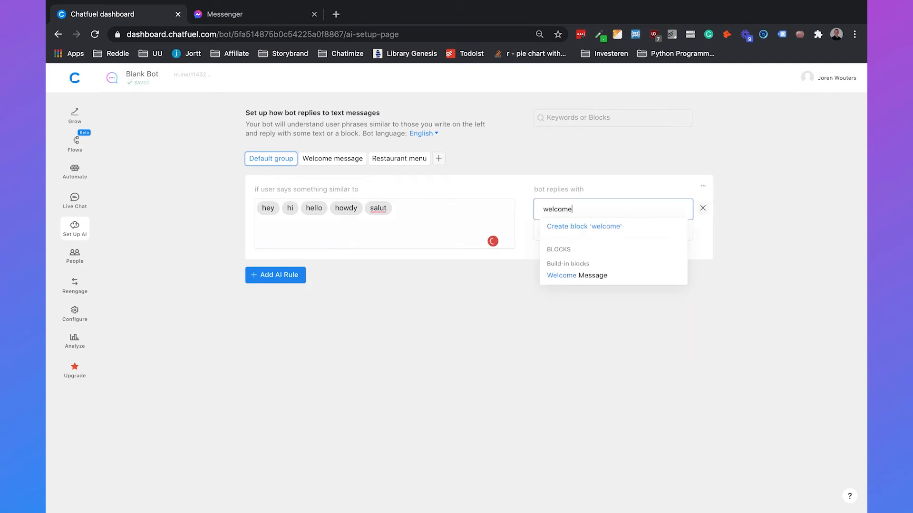
pyautogui.click(576, 275)
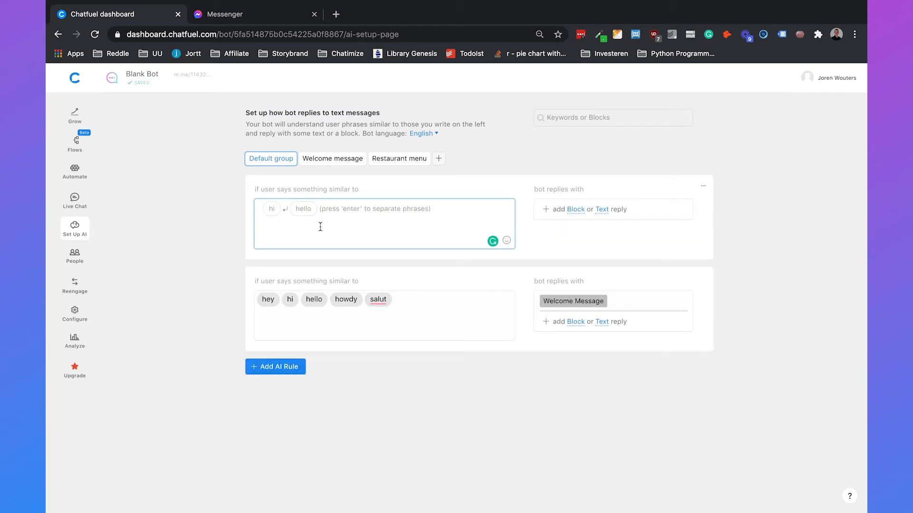
# Make the reservation rule reply with the Make reservation flow
pyautogui.write('reservatio')
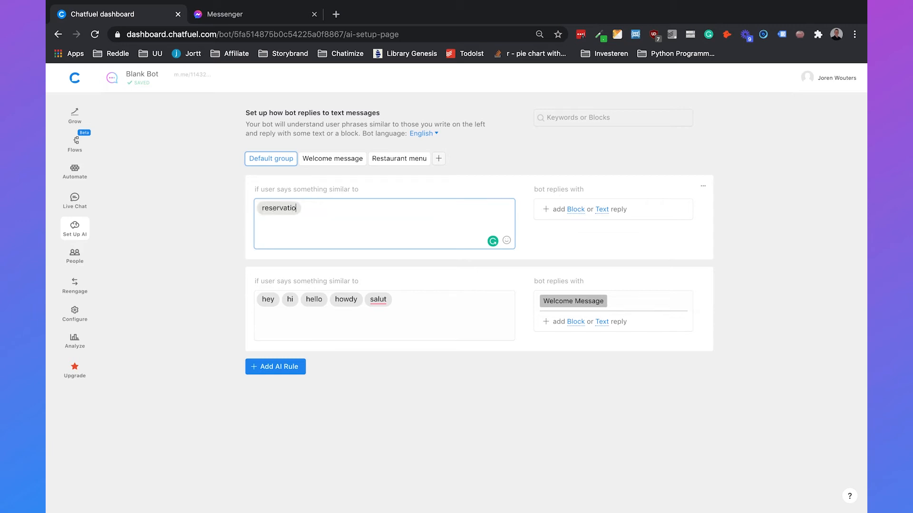
pyautogui.click(575, 209)
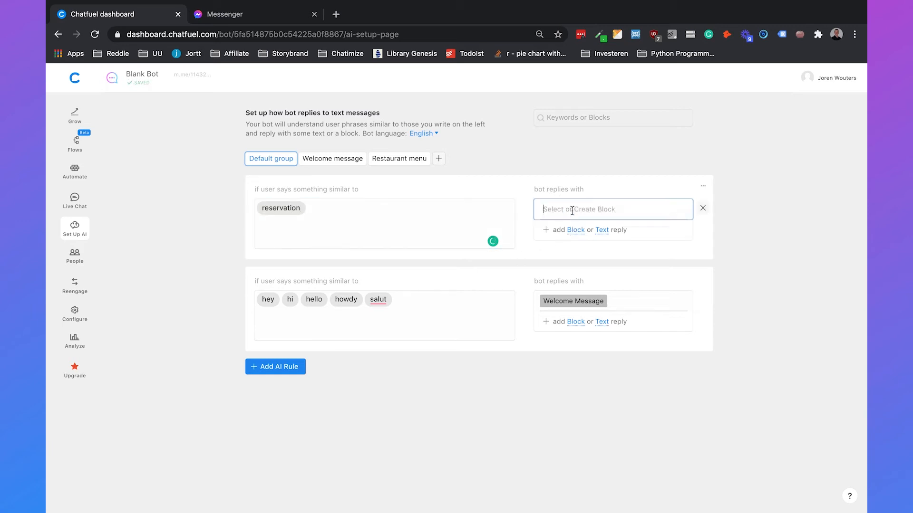
pyautogui.write('reser')
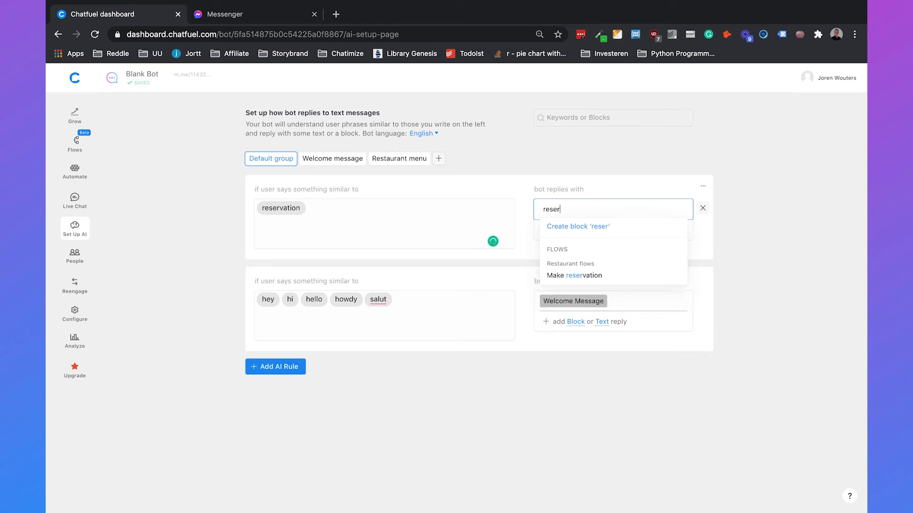
pyautogui.click(574, 275)
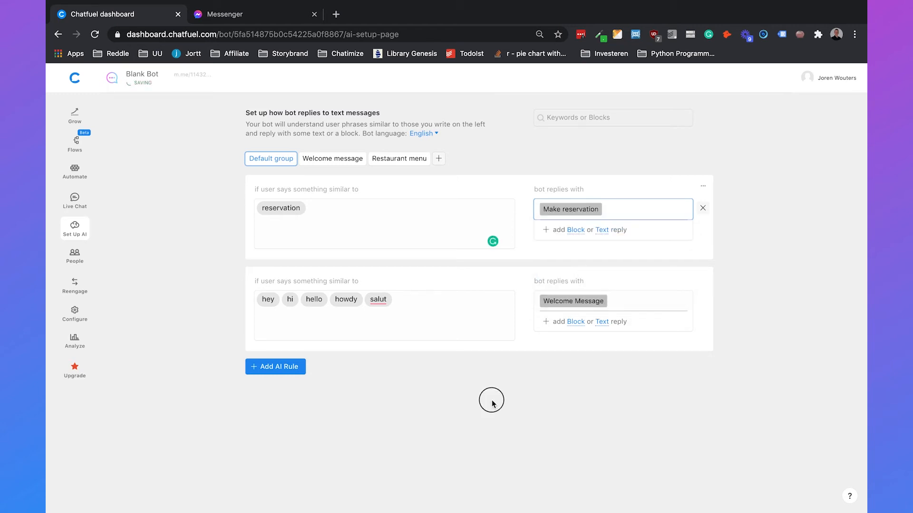
pyautogui.click(492, 402)
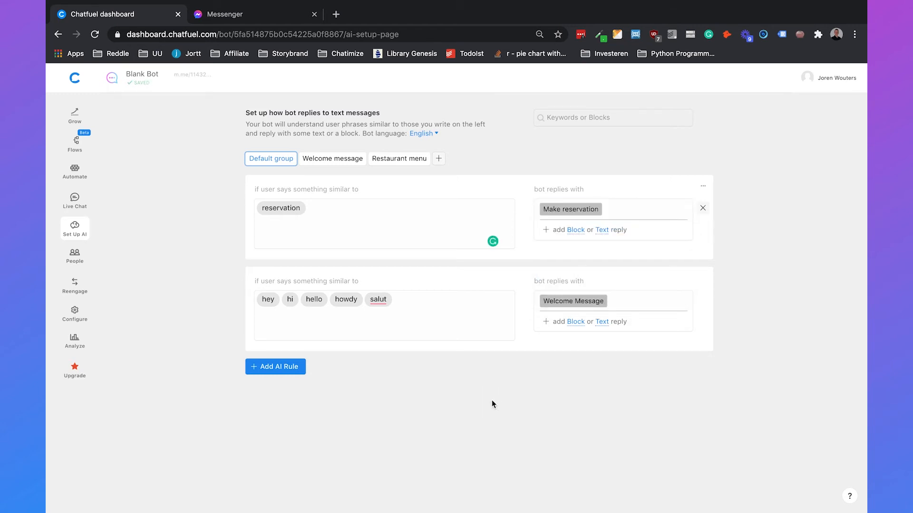
# Add a menu rule replying with the Restaurant Menu flow
pyautogui.click(275, 366)
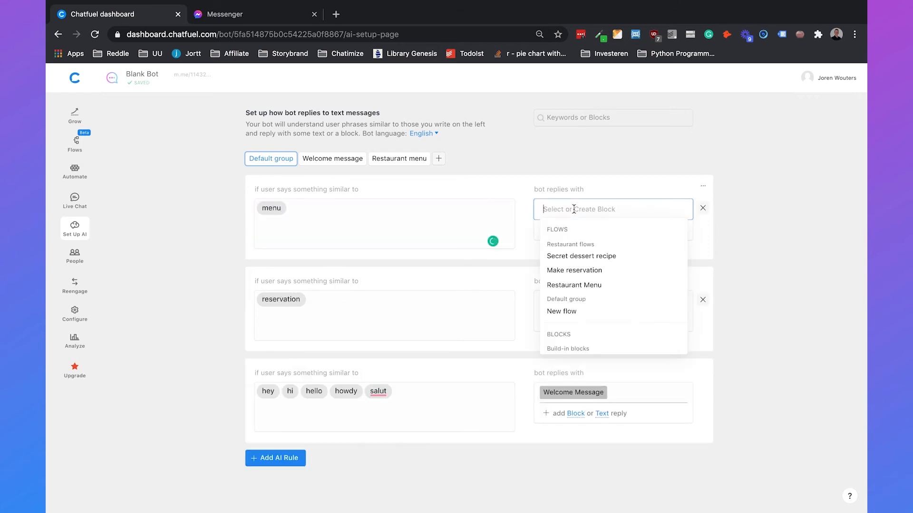
pyautogui.write('menu')
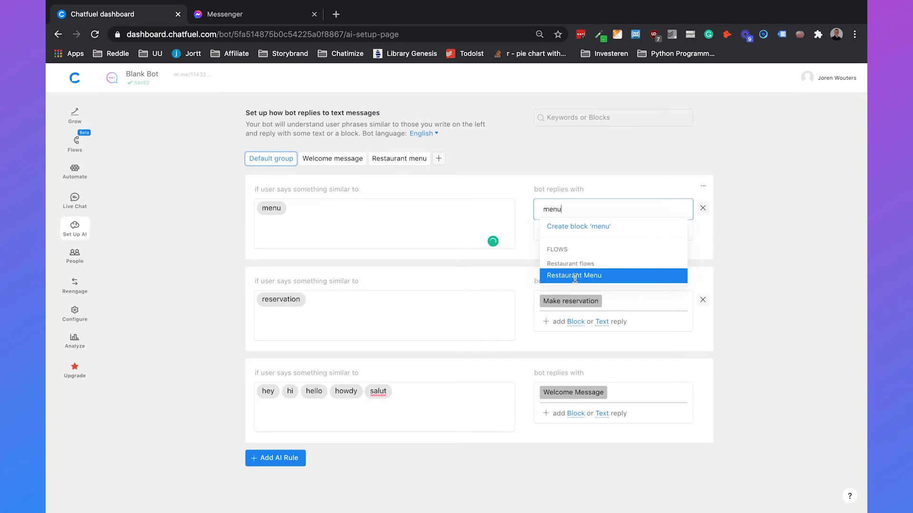
pyautogui.click(574, 276)
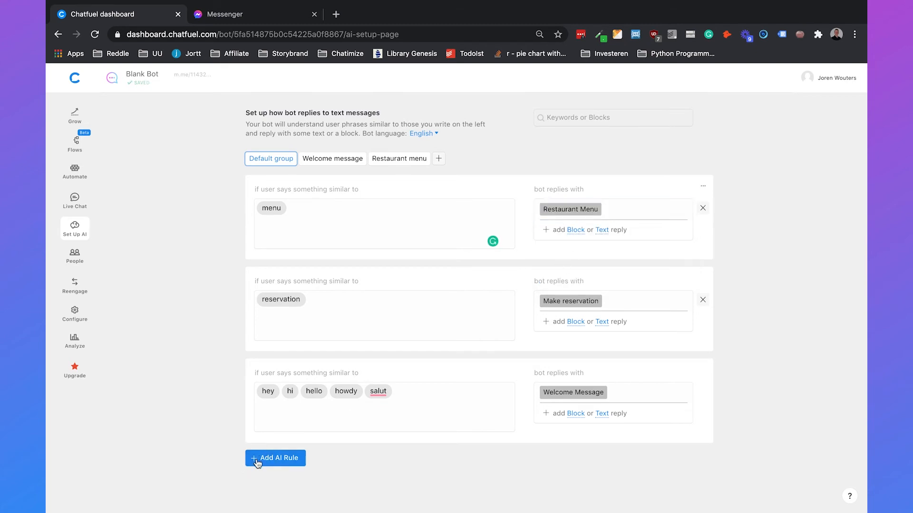
# Add a recipe rule replying with the Secret dessert recipe flow
pyautogui.click(274, 458)
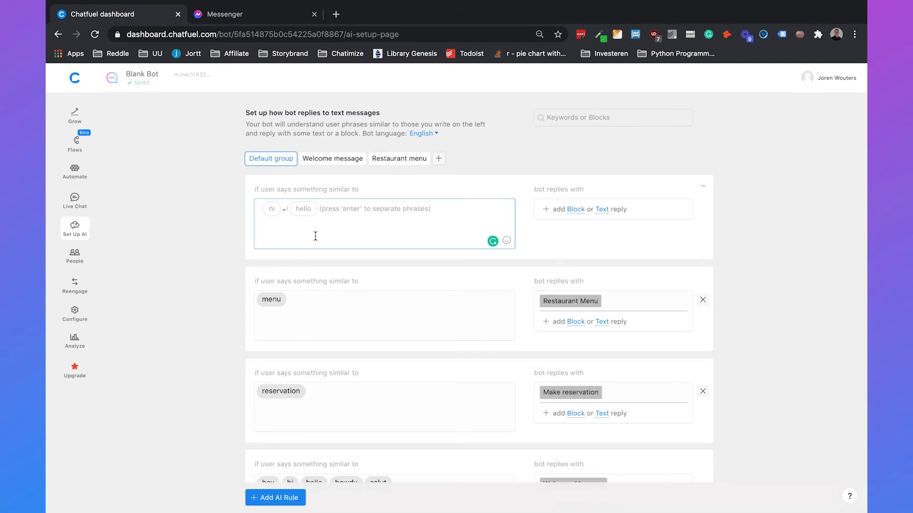
pyautogui.write('recipe')
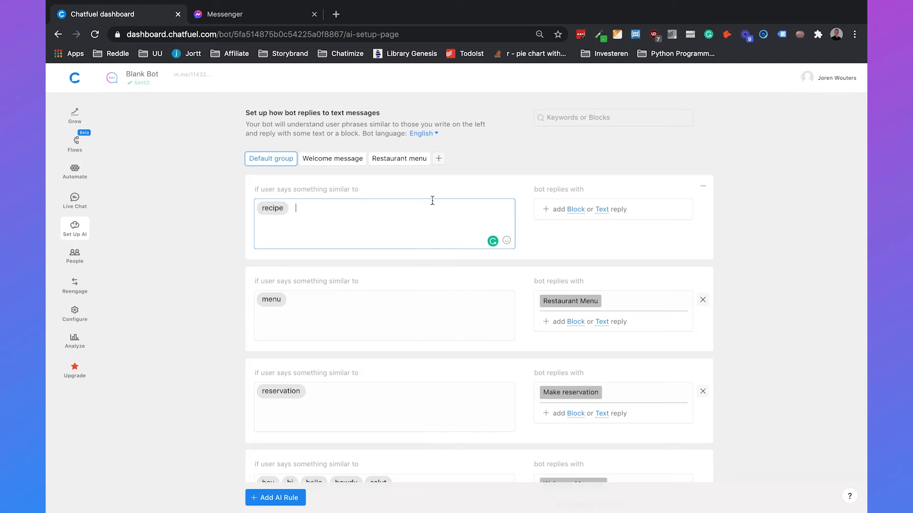
pyautogui.click(574, 209)
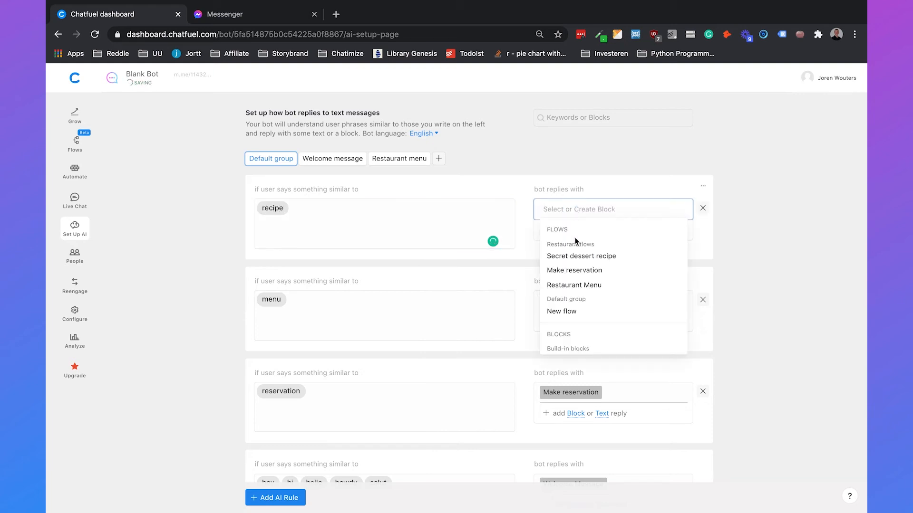
pyautogui.click(581, 256)
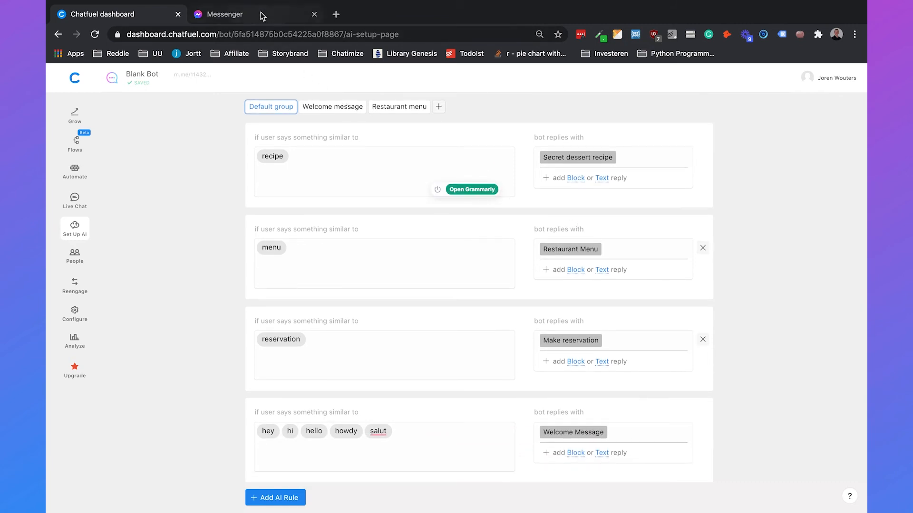
# In Messenger, send hey, menu, make reservation and recipe, checking each bot reply
pyautogui.click(223, 14)
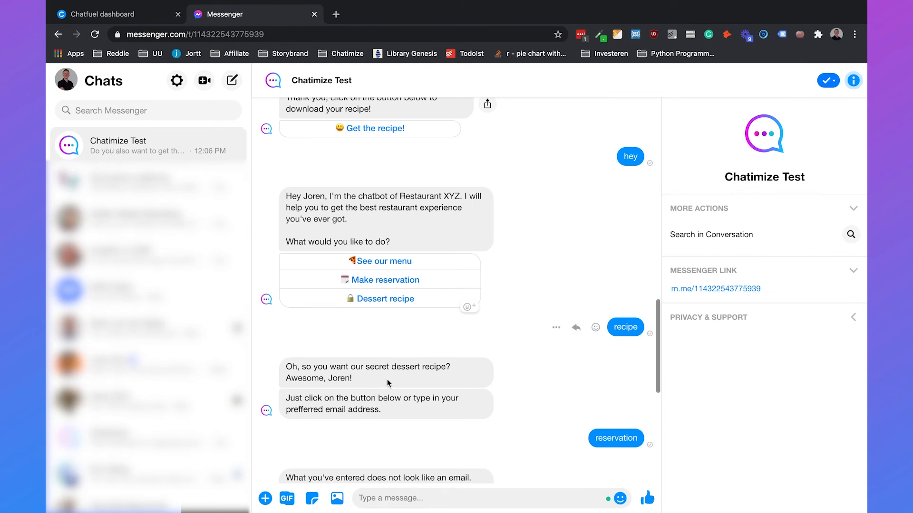
pyautogui.write('hey')
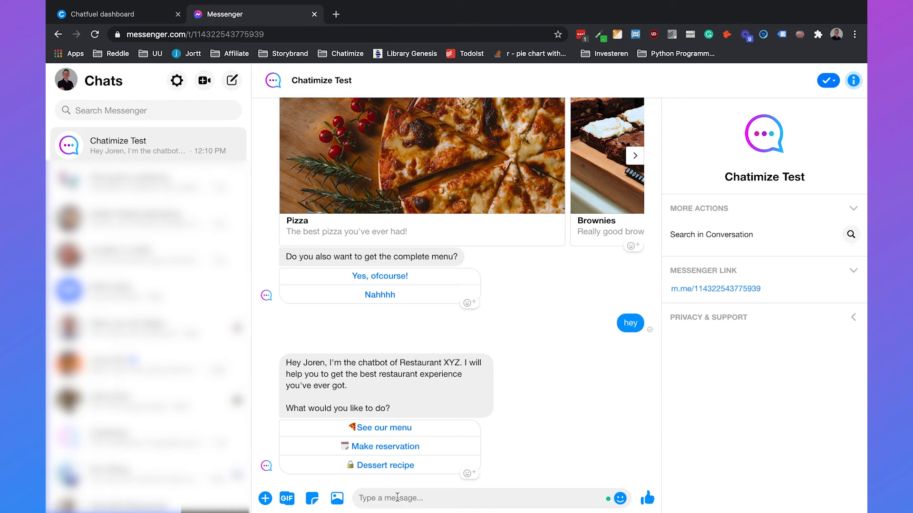
pyautogui.write('menu')
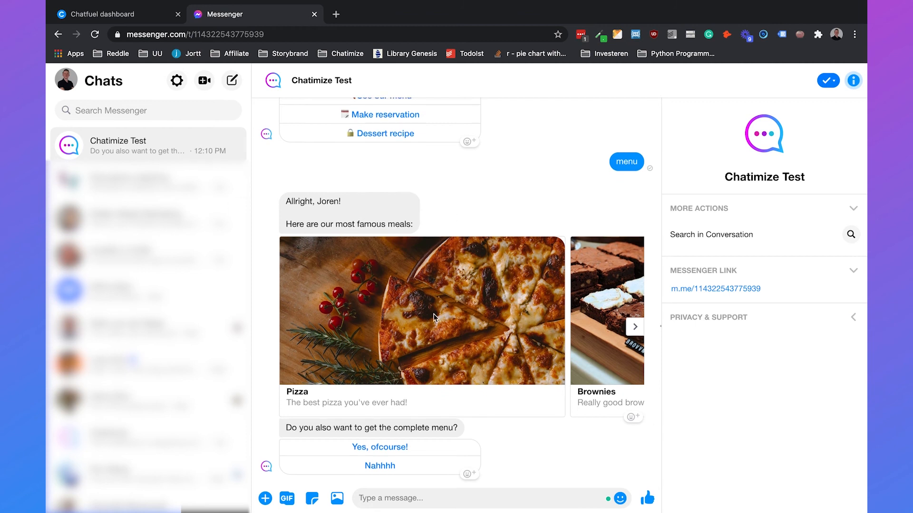
pyautogui.write('make')
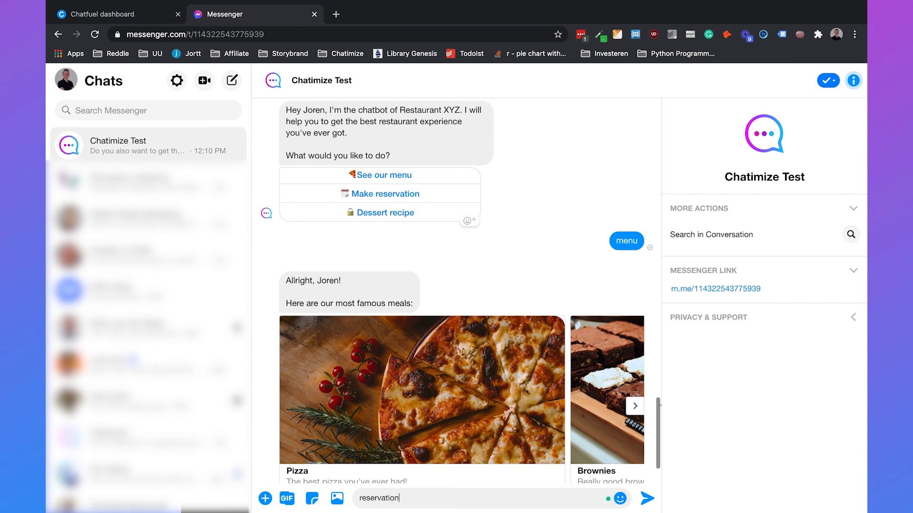
pyautogui.click(646, 498)
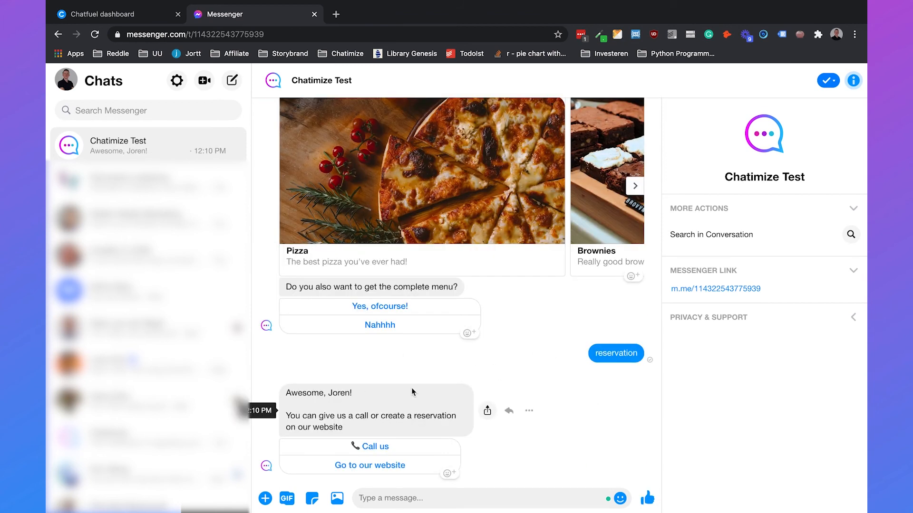
pyautogui.scroll(3)
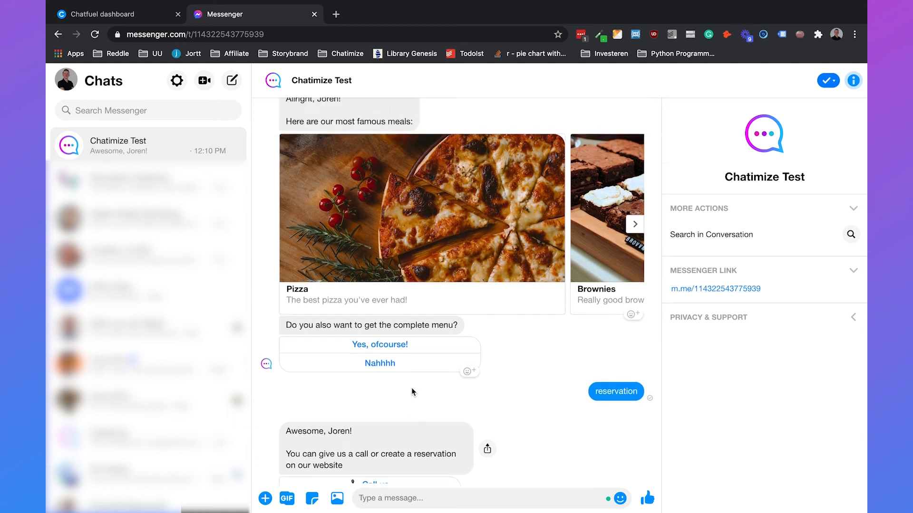
pyautogui.scroll(-3)
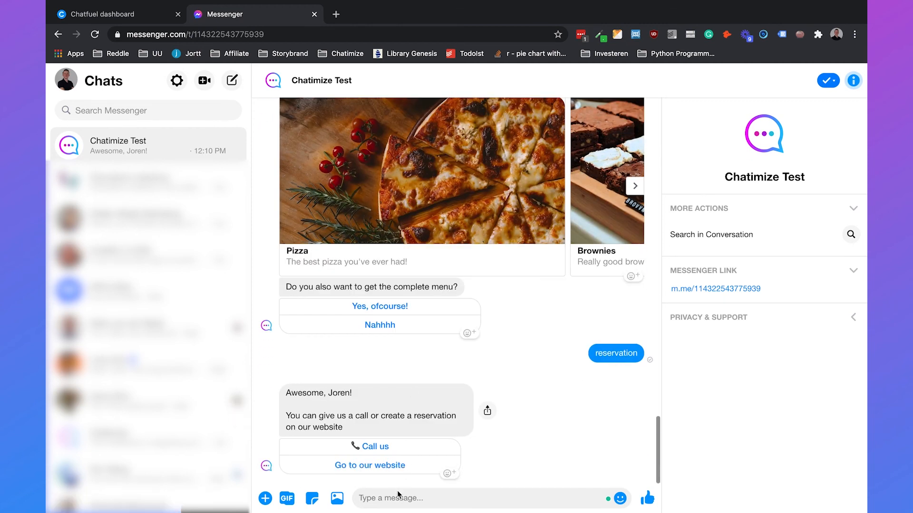
pyautogui.write('reci')
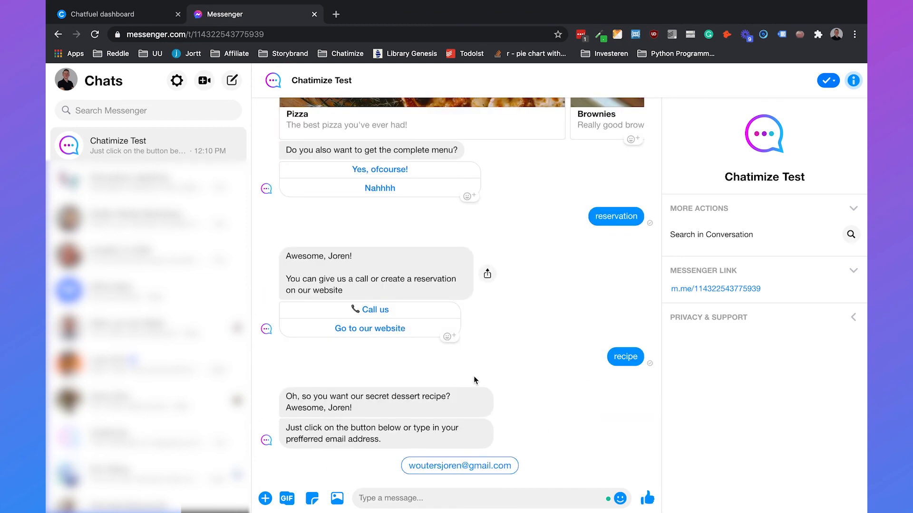
pyautogui.moveTo(447, 466)
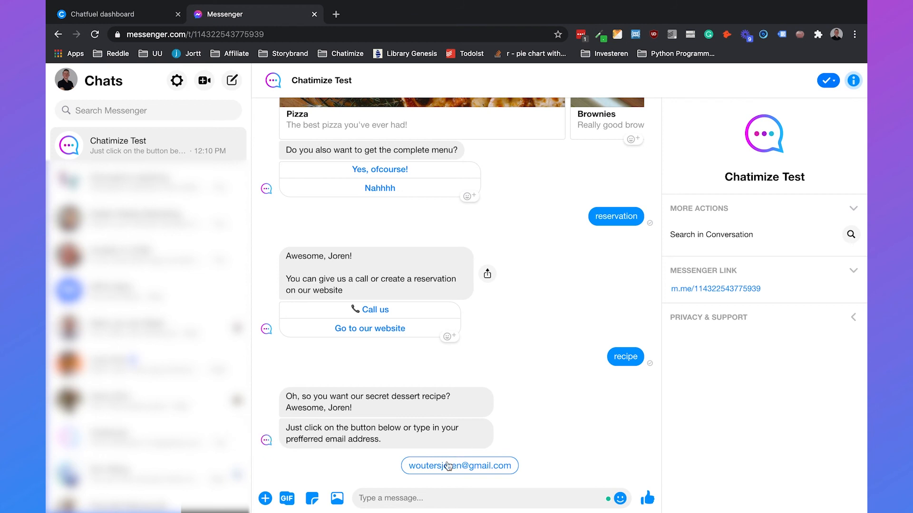
# Send the suggested email to the recipe flow, then test 'reservations' and 'make a reservation'
pyautogui.click(460, 466)
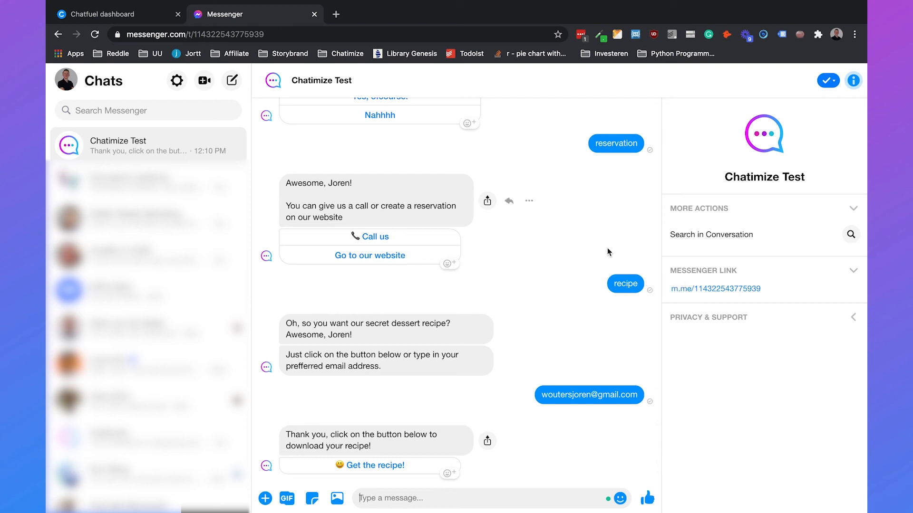
pyautogui.write('reser')
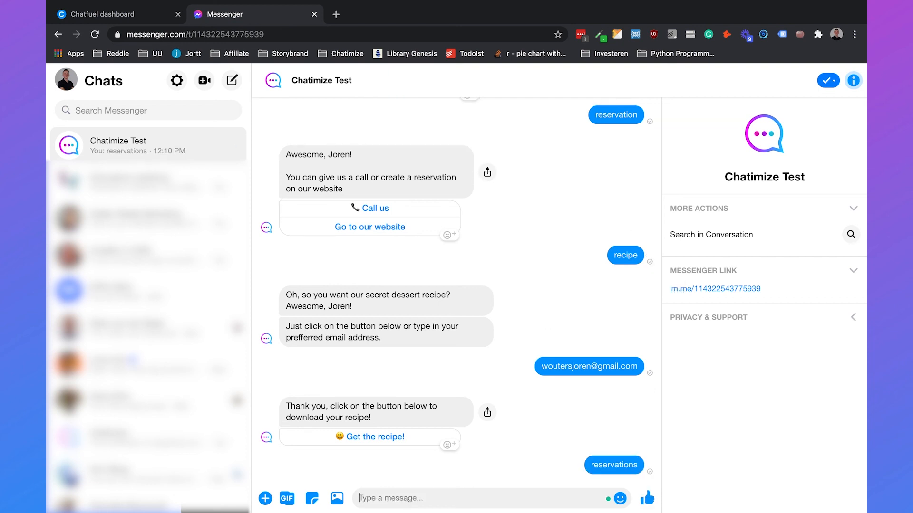
pyautogui.scroll(-3)
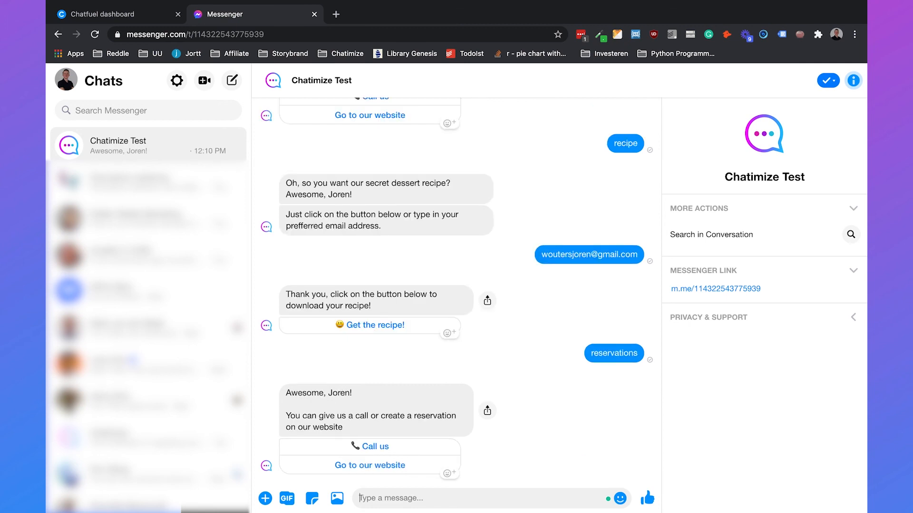
pyautogui.write('make a reservation')
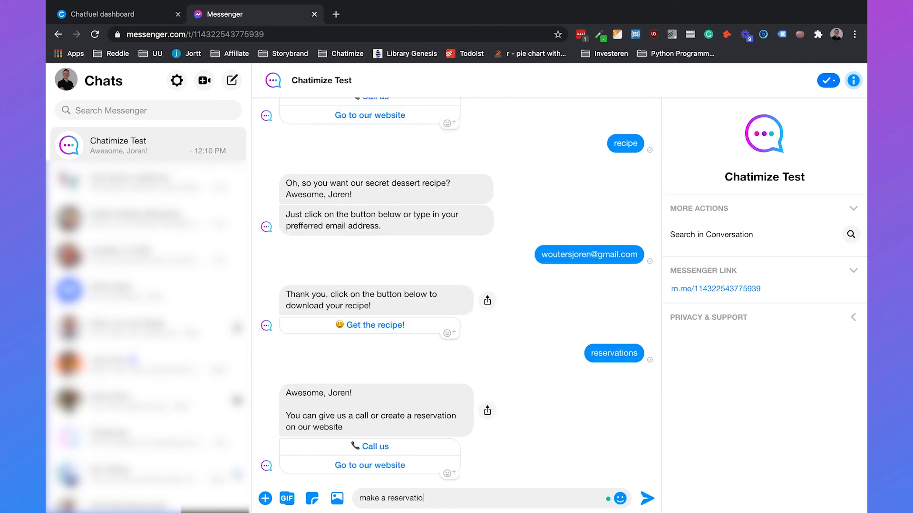